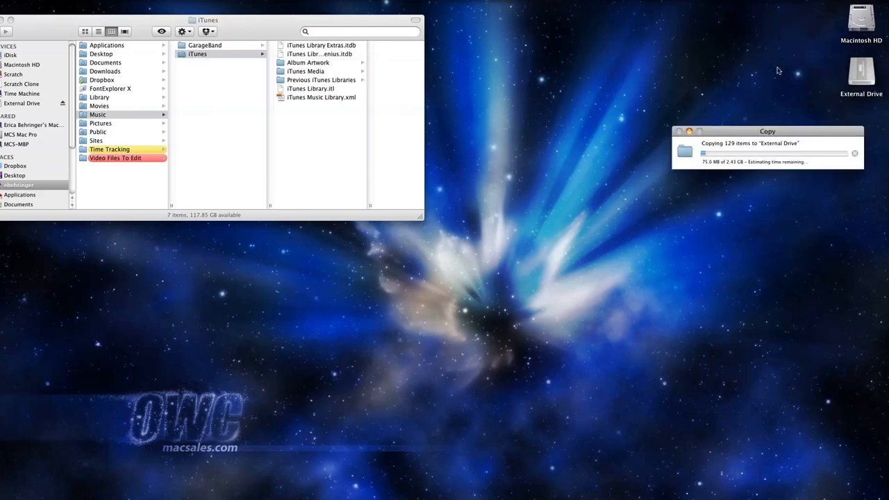
# - Show the copied iTunes folder's contents on the External Drive beside the original library
pyautogui.doubleClick(861, 69)
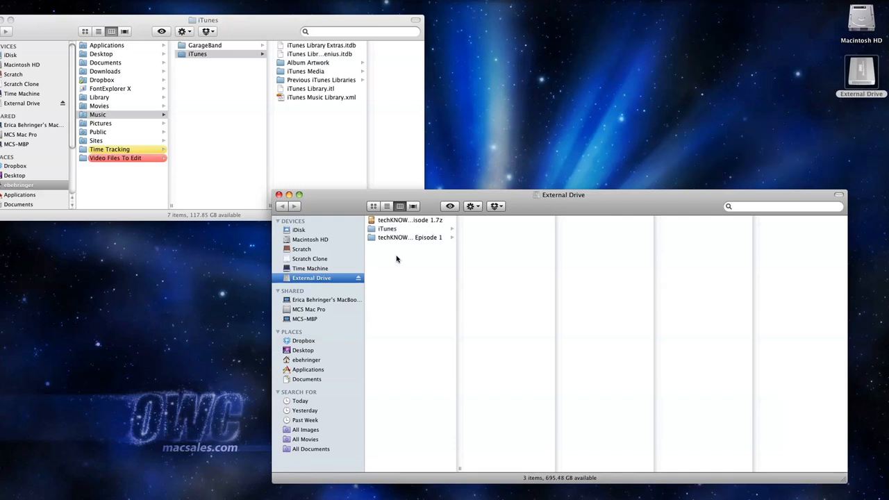
pyautogui.click(386, 228)
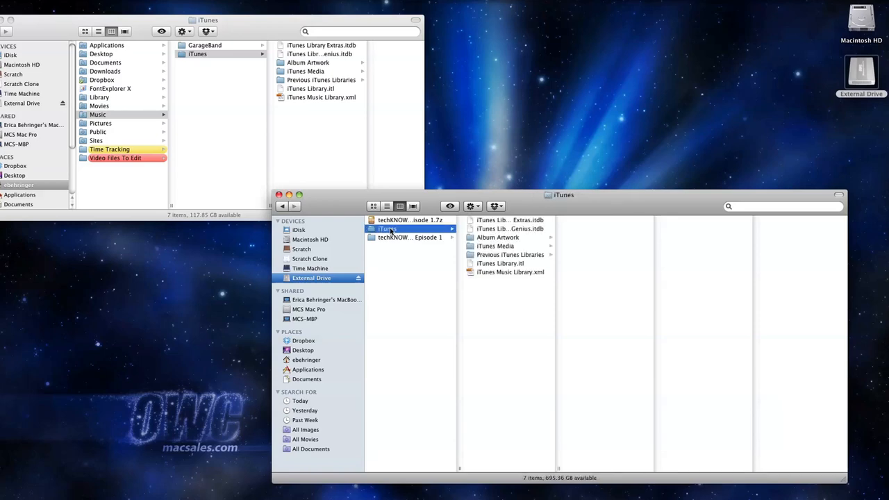